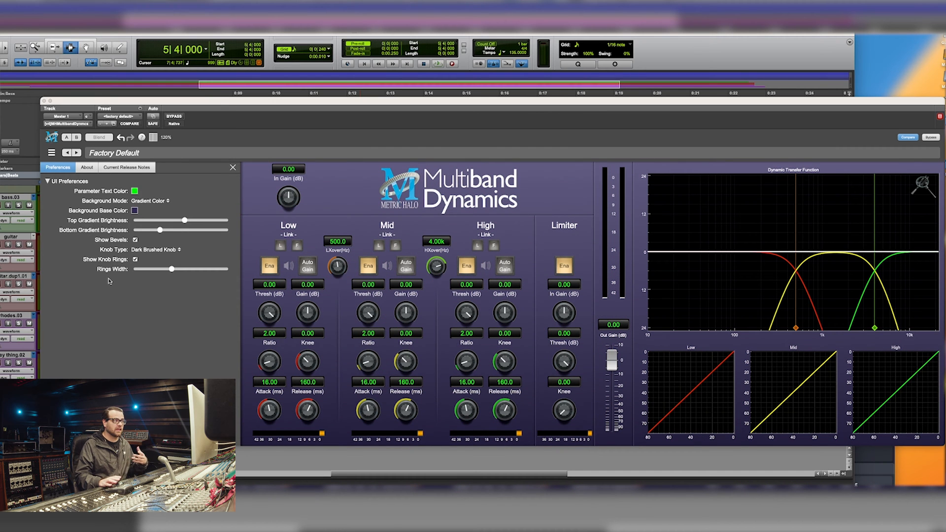
Set the Background Mode to Grad w/Hits, trying Light Knurled knobs before restoring Dark Brushed.
left_click(144, 200)
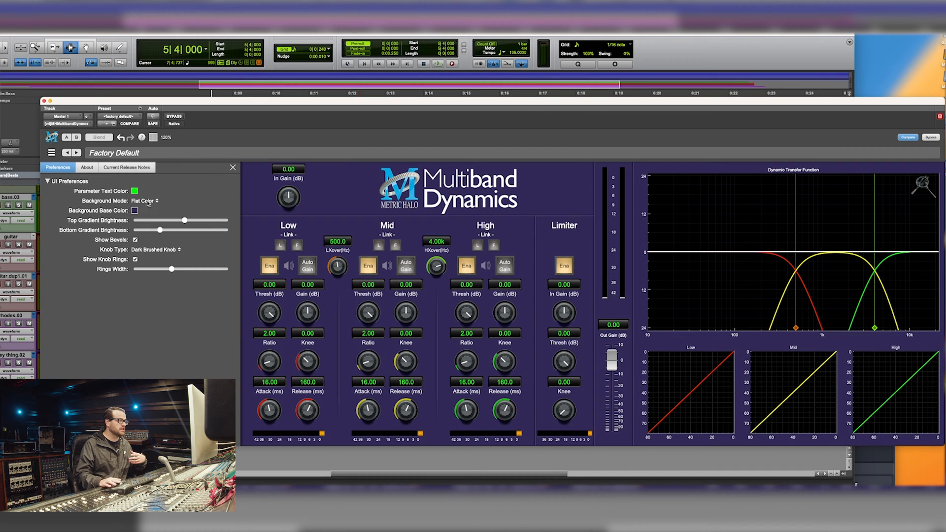
left_click(145, 202)
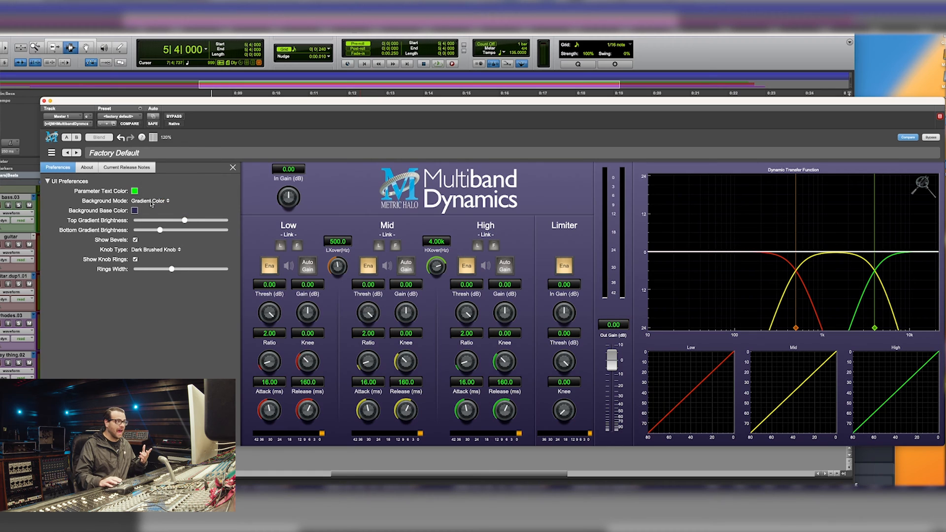
left_click(149, 200)
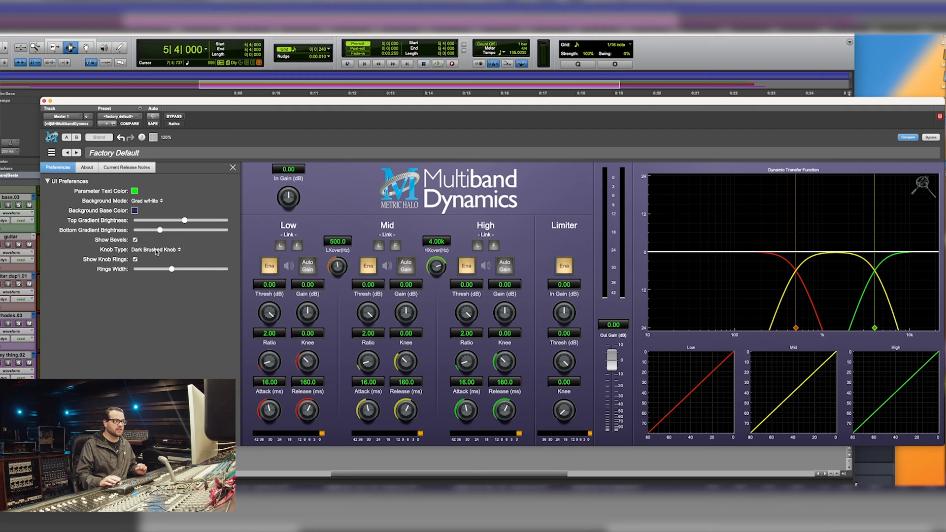
left_click(156, 249)
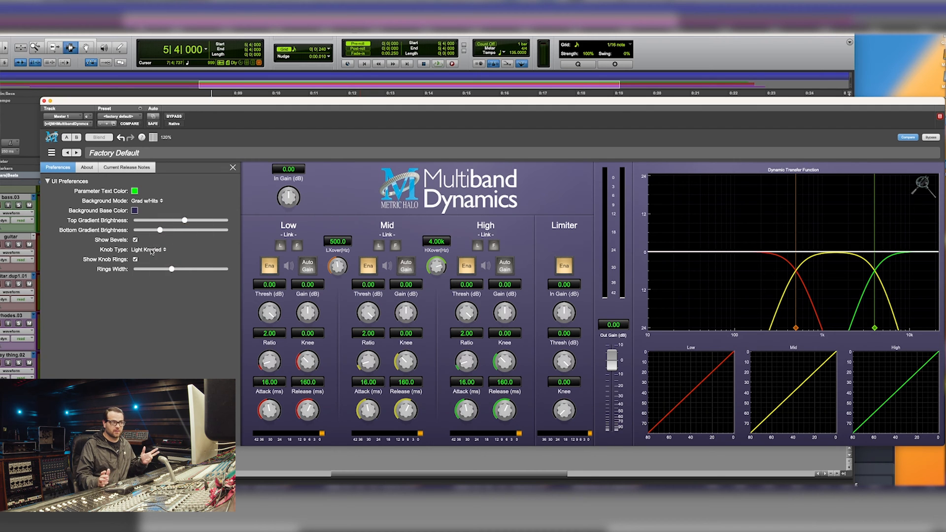
mouse_move(160, 284)
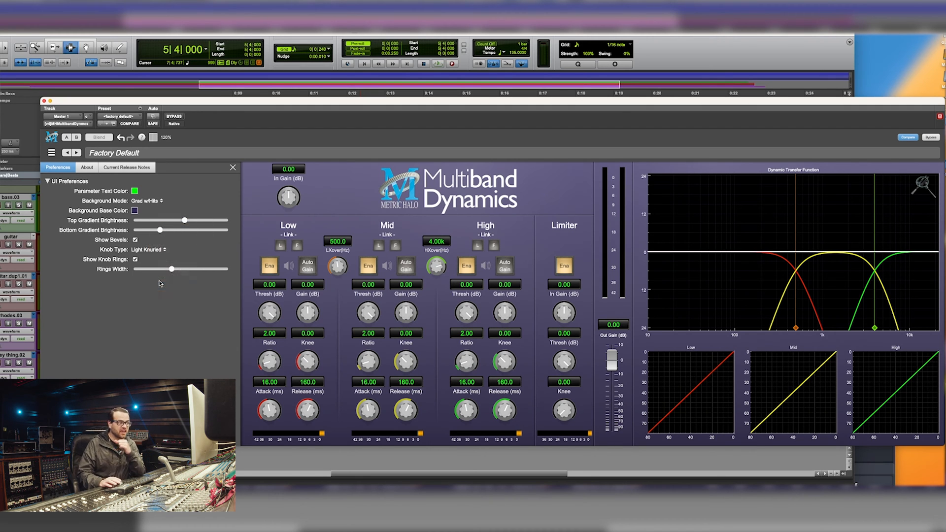
left_click(148, 250)
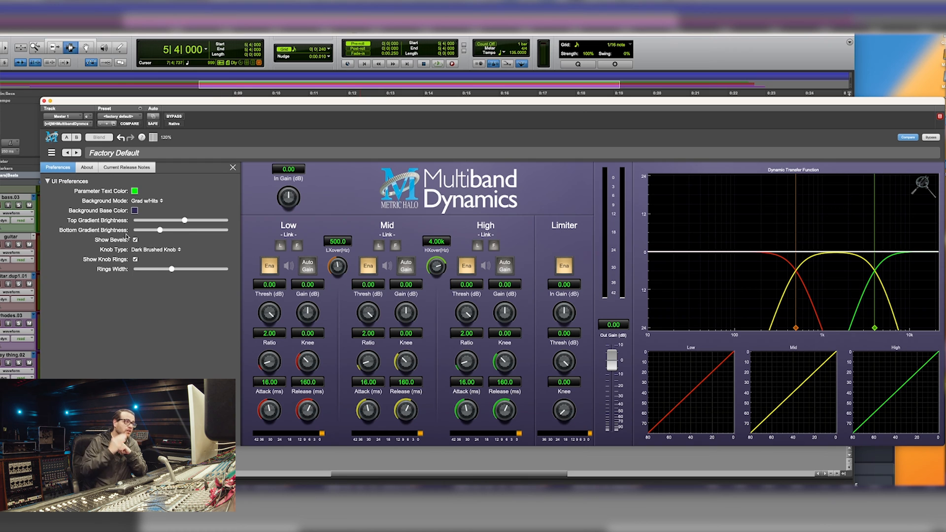
mouse_move(126, 272)
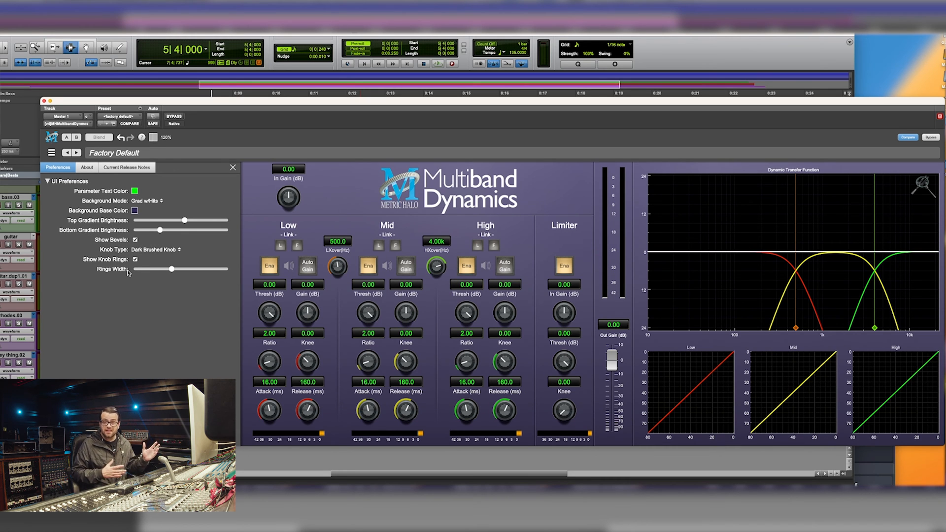
mouse_move(153, 181)
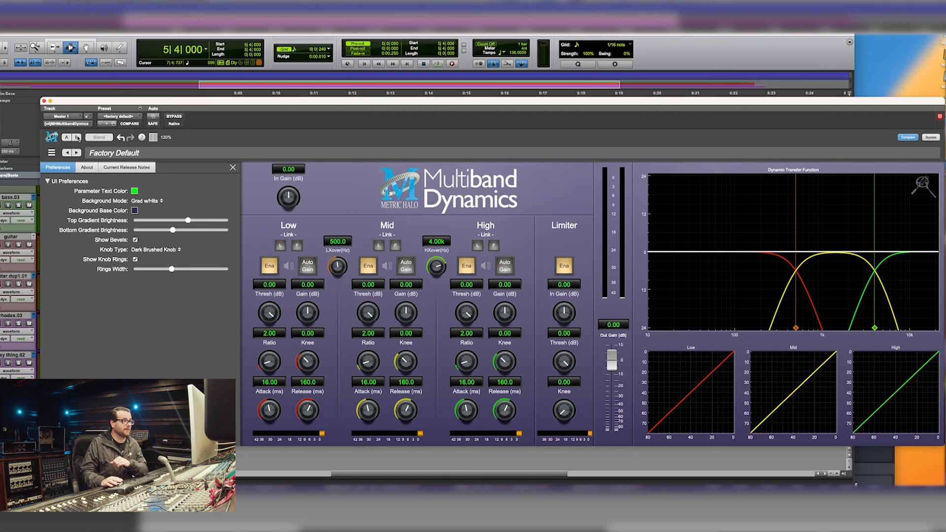
Enable A/B Blend with a blend amount, close Preferences, and scale the window to 120%.
left_click(77, 137)
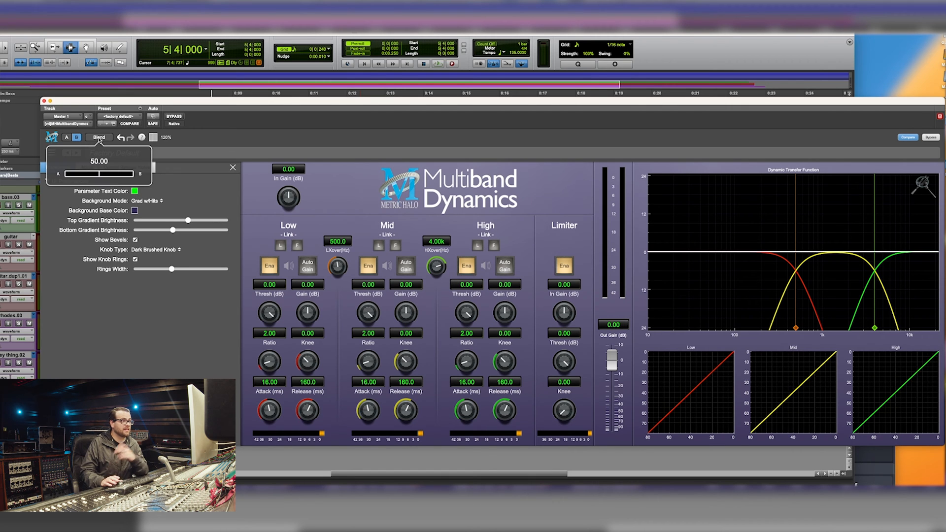
left_click_drag(93, 174, 140, 174)
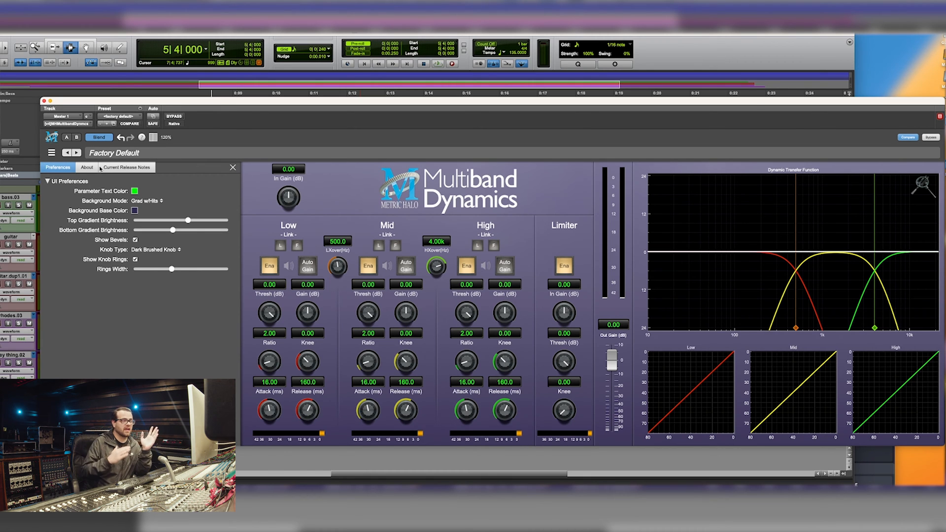
mouse_move(220, 177)
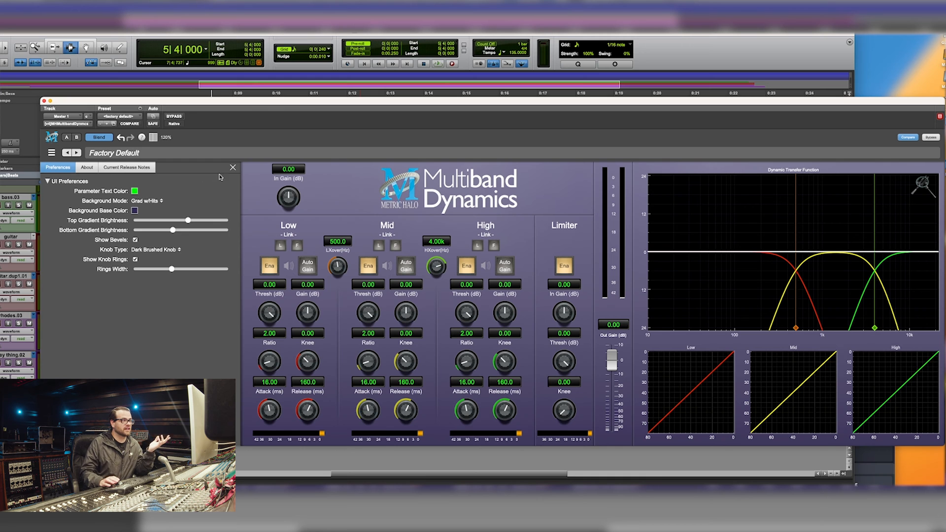
left_click(231, 167)
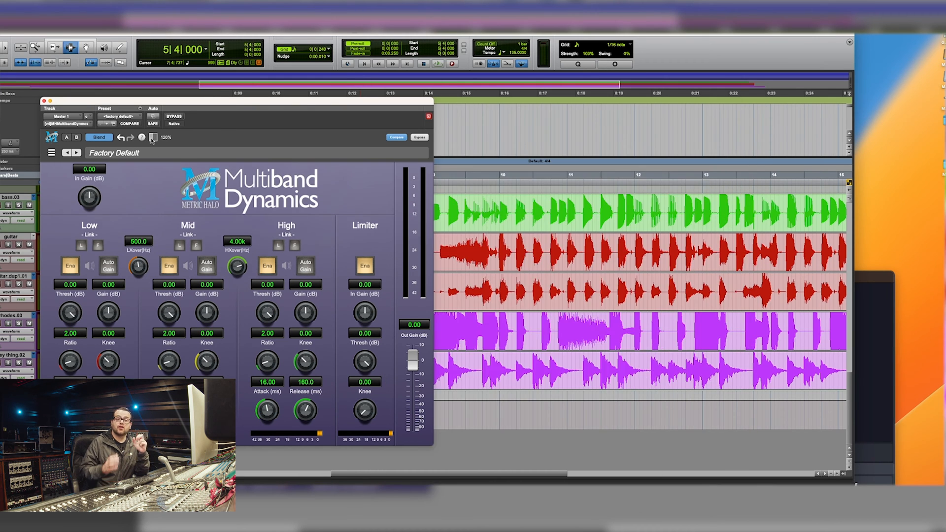
left_click(164, 138)
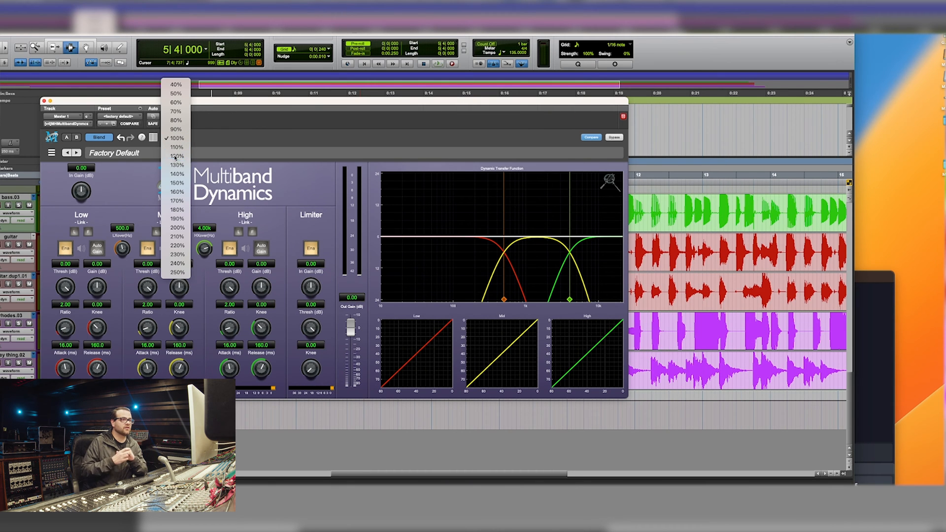
left_click(176, 156)
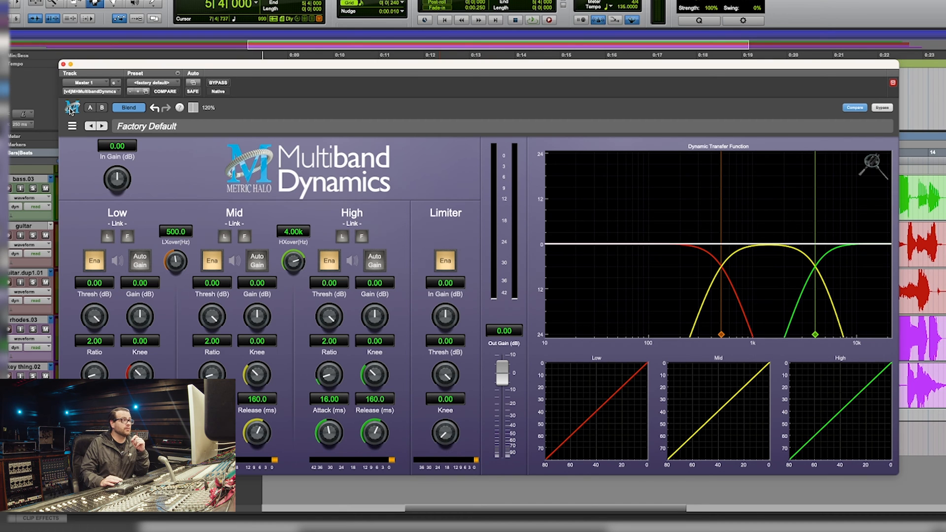
Save the settings as user preset 'new preset' and check it in the preset browser.
left_click(72, 125)
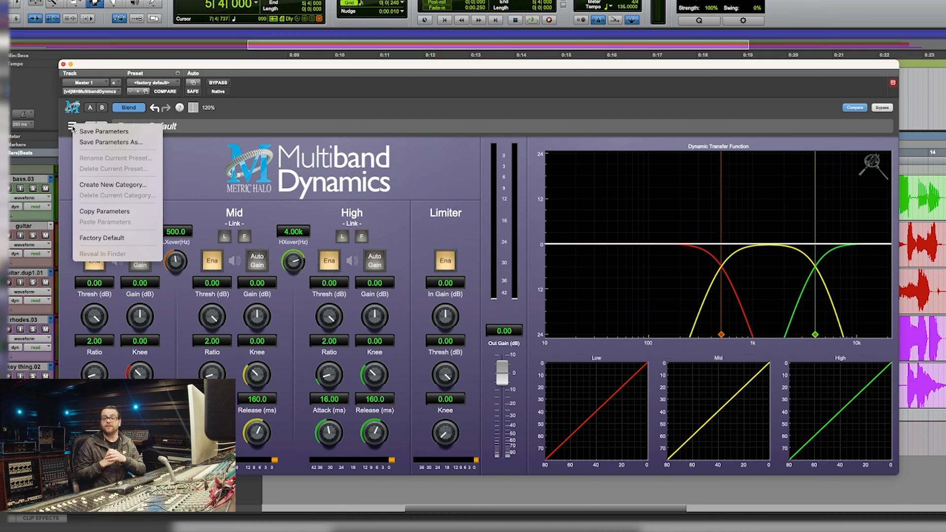
left_click(113, 142)
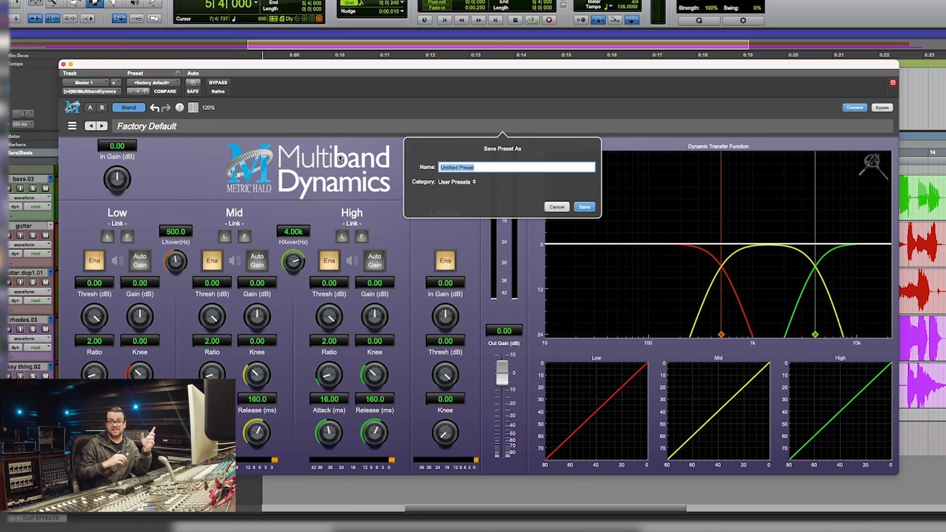
type("new pres")
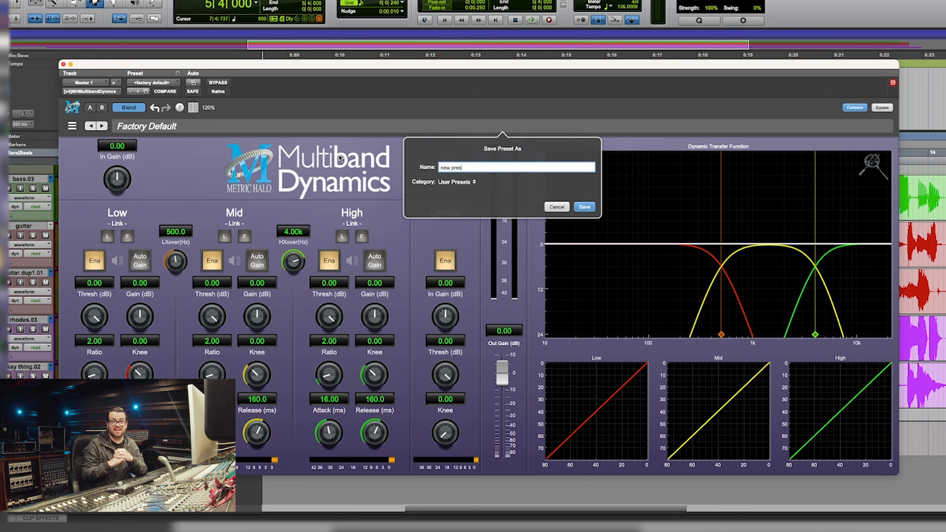
left_click(583, 207)
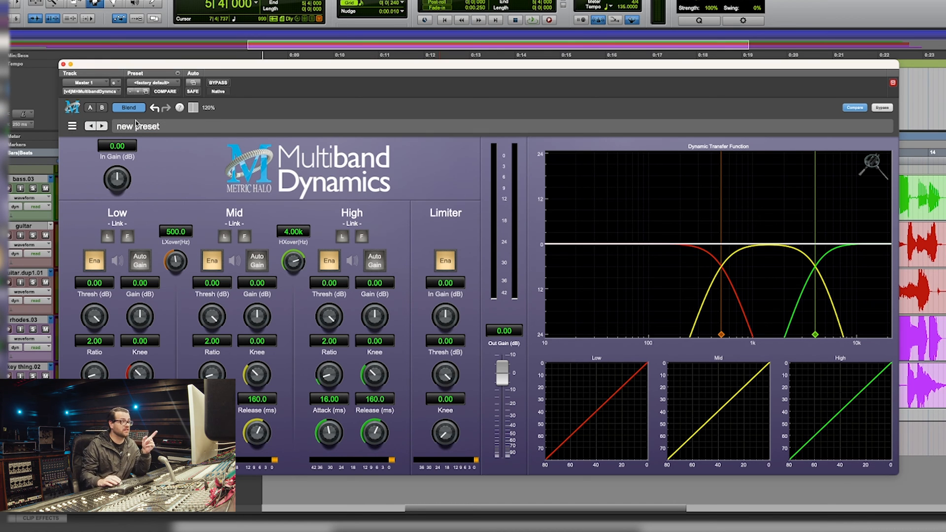
left_click(137, 125)
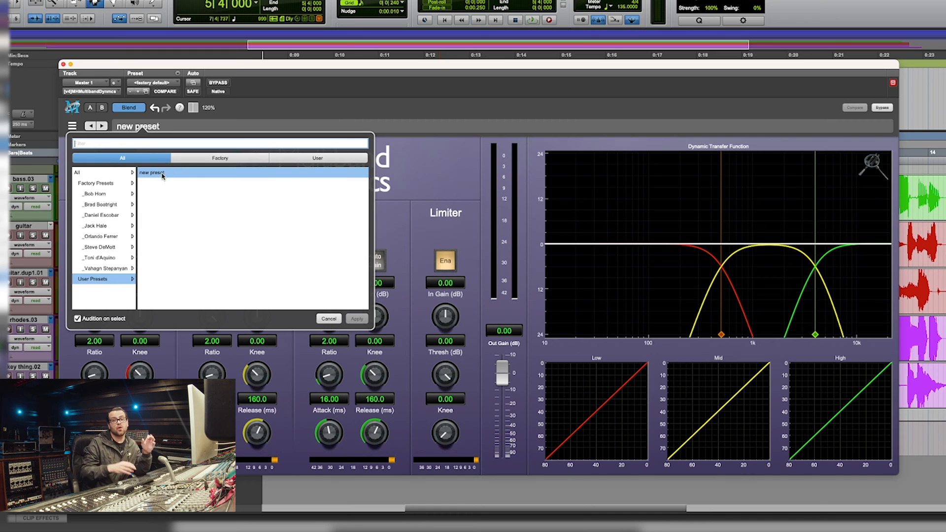
mouse_move(102, 175)
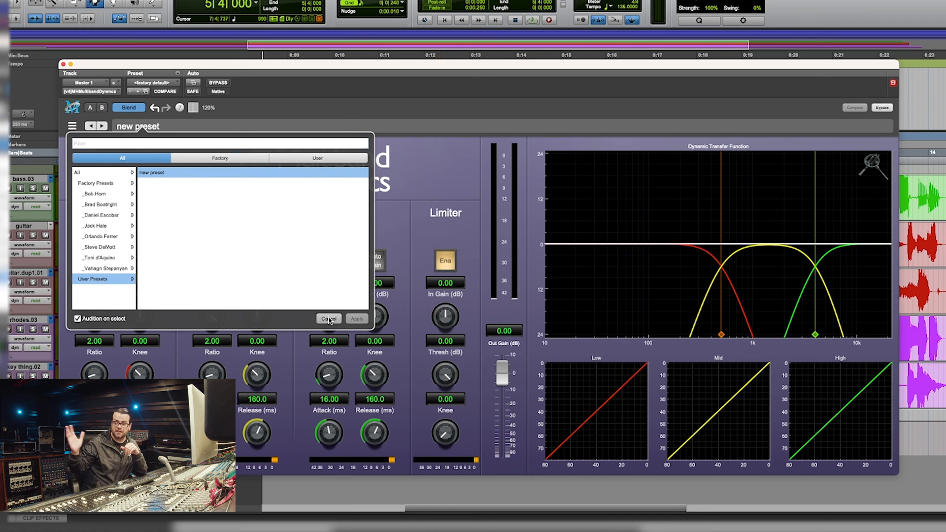
left_click(328, 319)
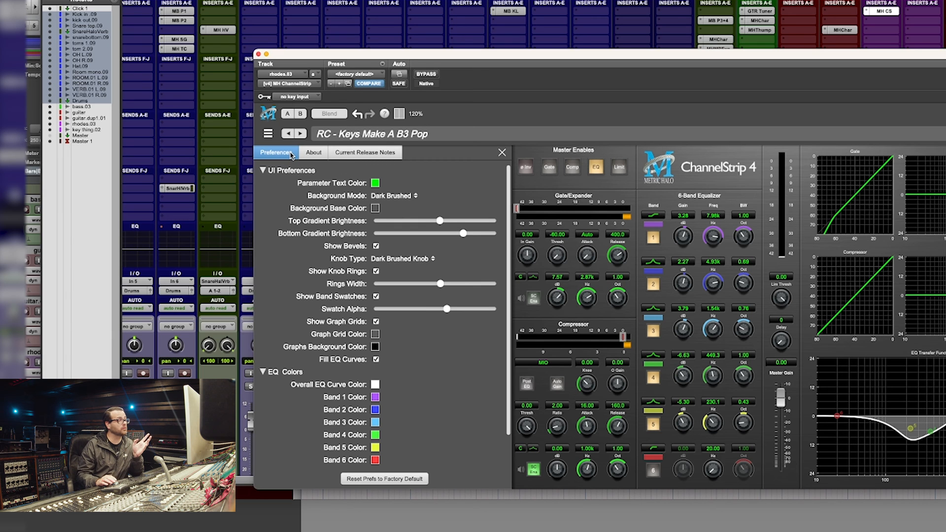
View ChannelStrip's About page, then briefly open the current release notes.
left_click(313, 152)
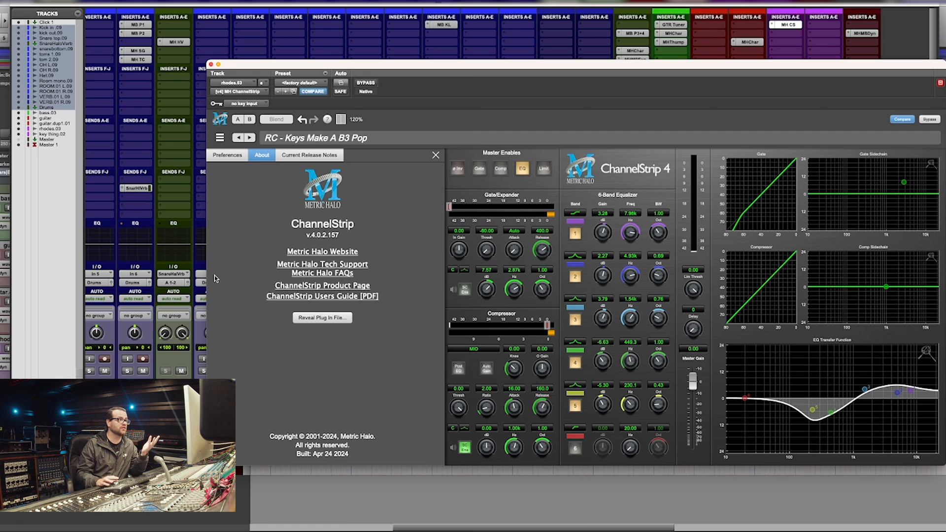
left_click(310, 156)
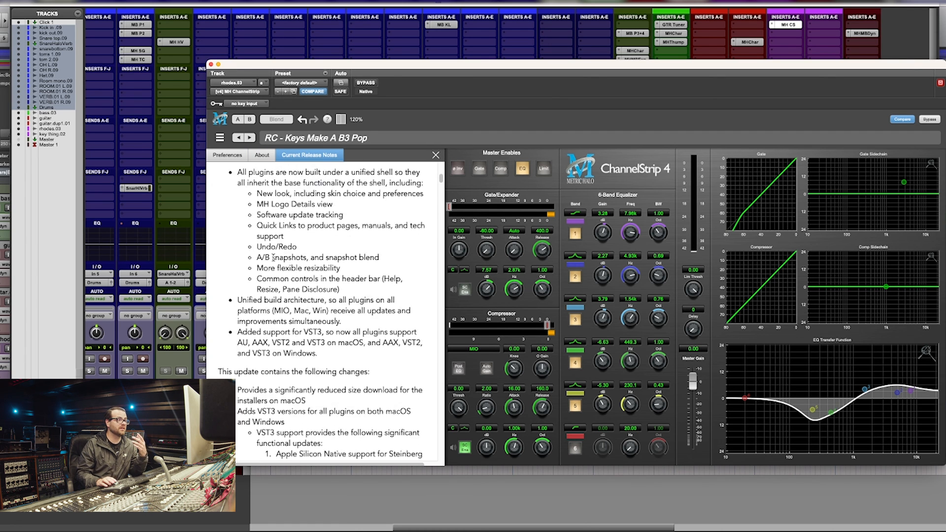
scroll("up", 3)
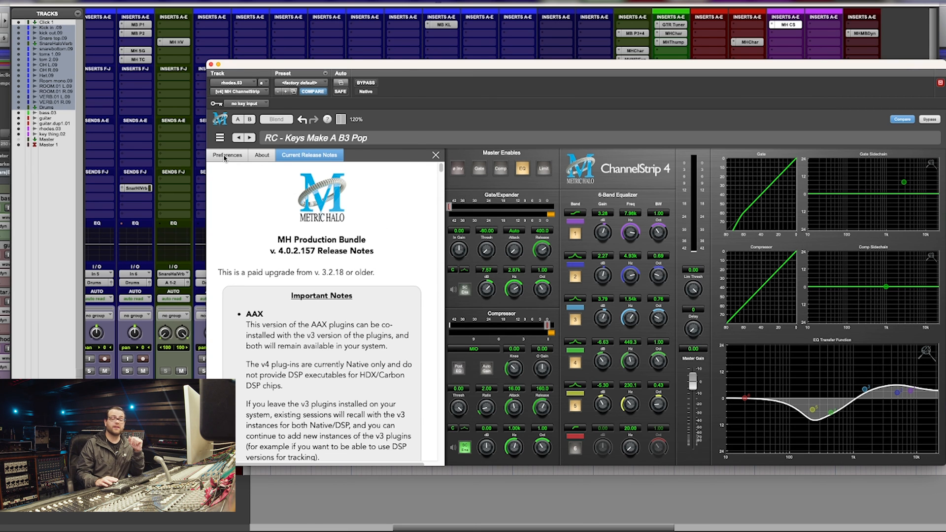
Return to Preferences, reopen the release notes and scroll down through the feature list.
left_click(228, 155)
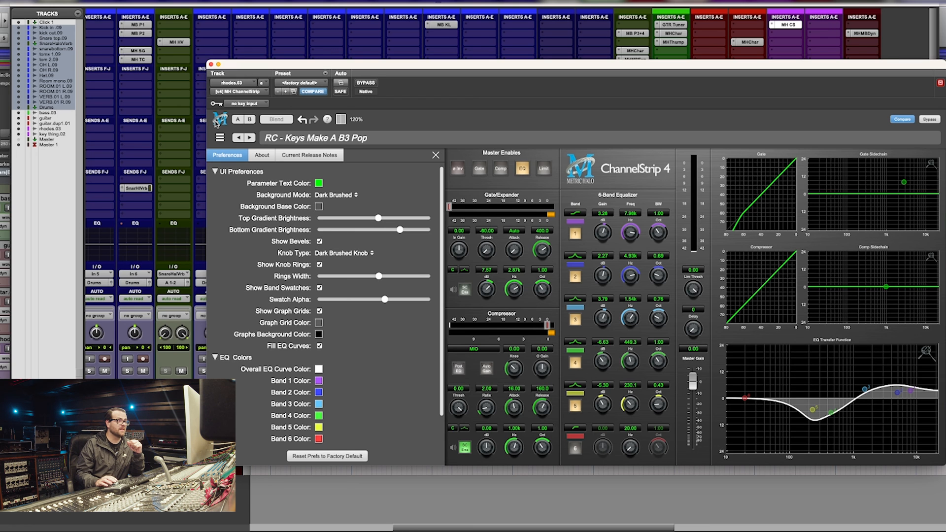
left_click(308, 155)
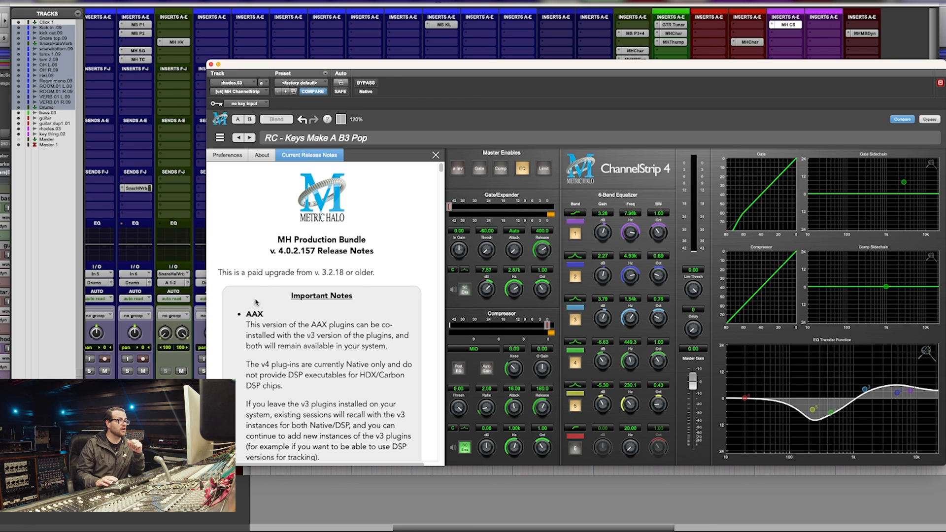
scroll("down", 3)
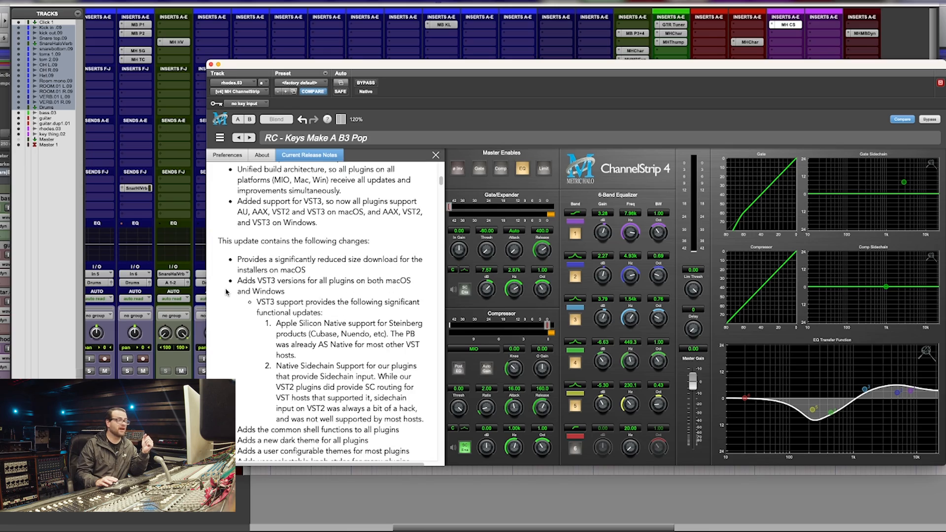
scroll("down", 3)
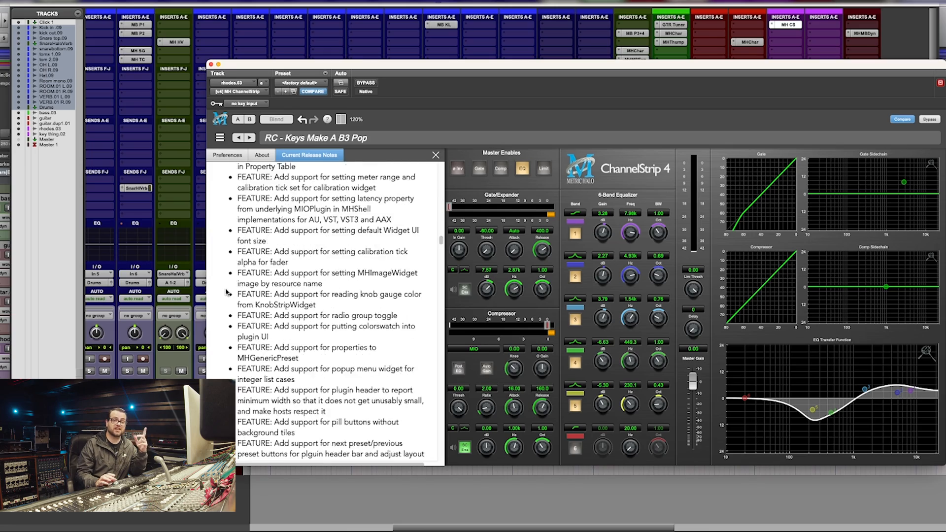
scroll("down", 3)
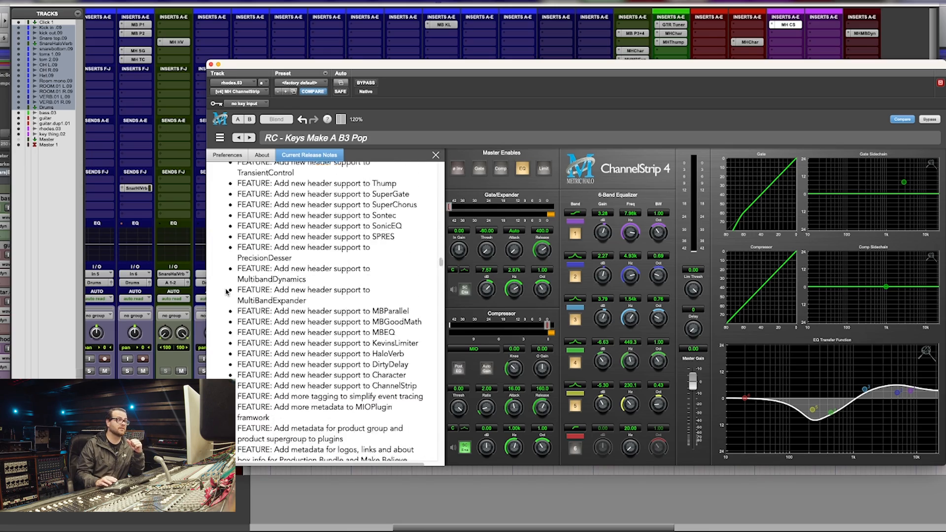